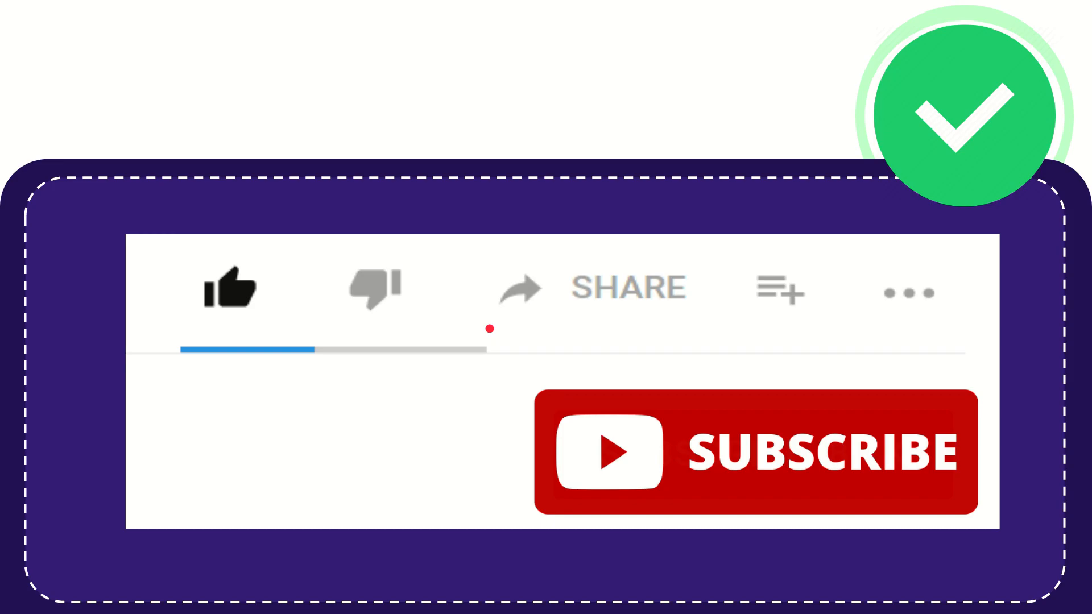
left_click(518, 285)
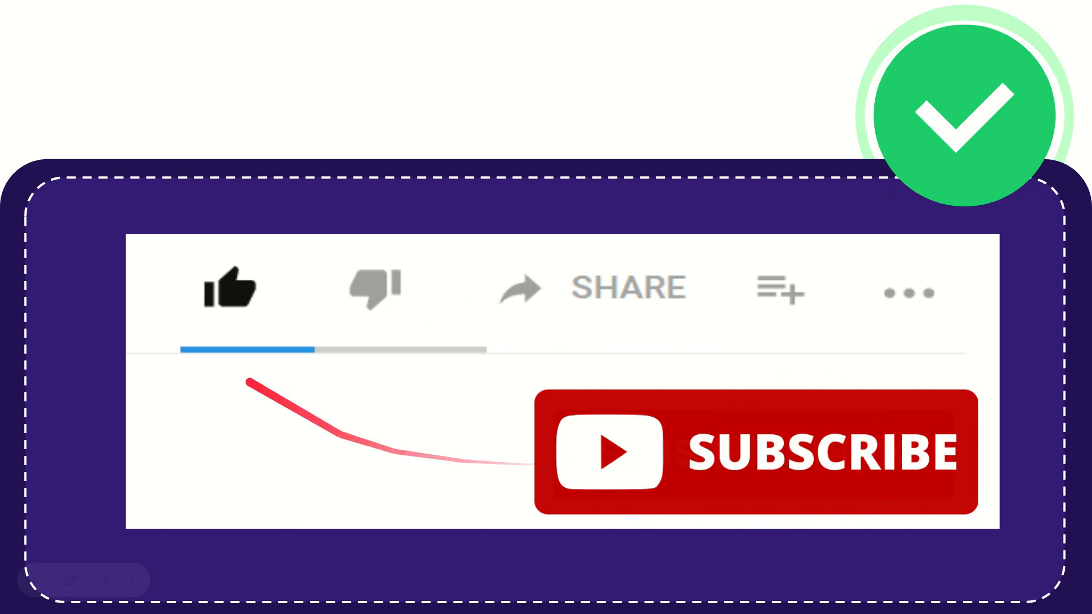
left_click(231, 289)
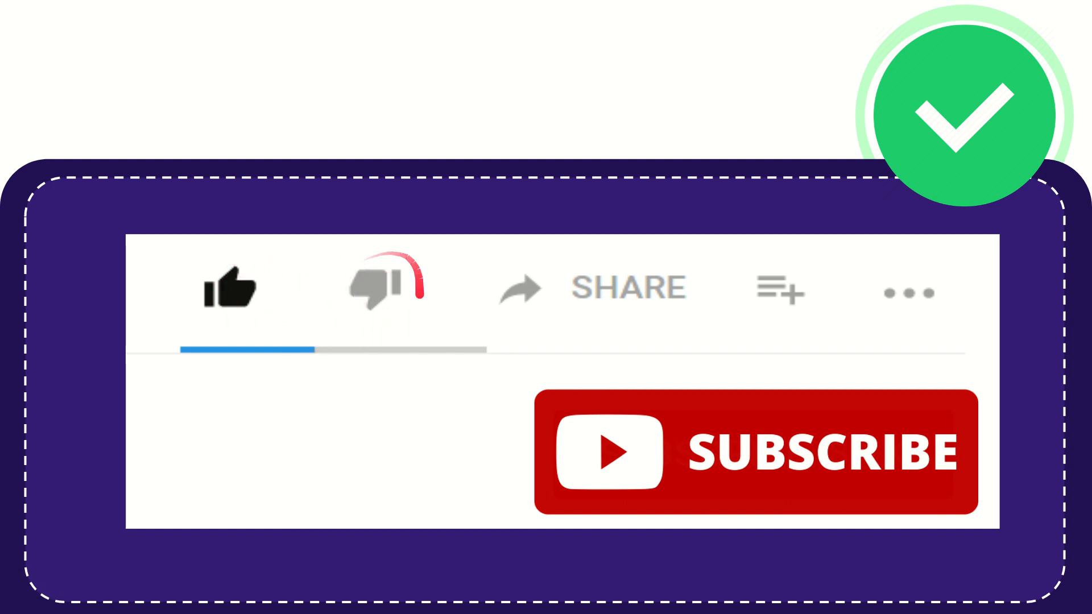
left_click(383, 286)
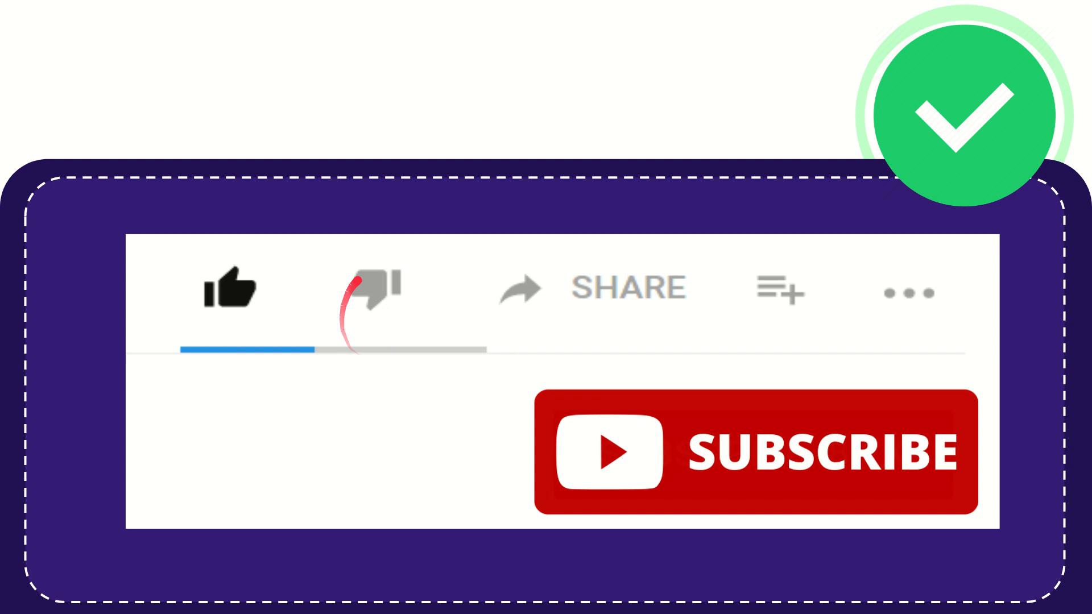